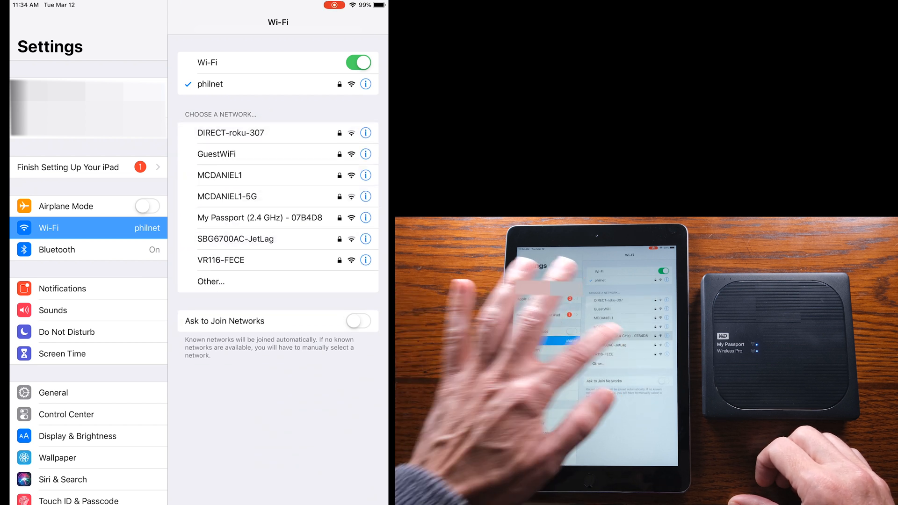
- Exit the Wi-Fi settings (connected to philnet) and return to the Home Screen
left_click(259, 217)
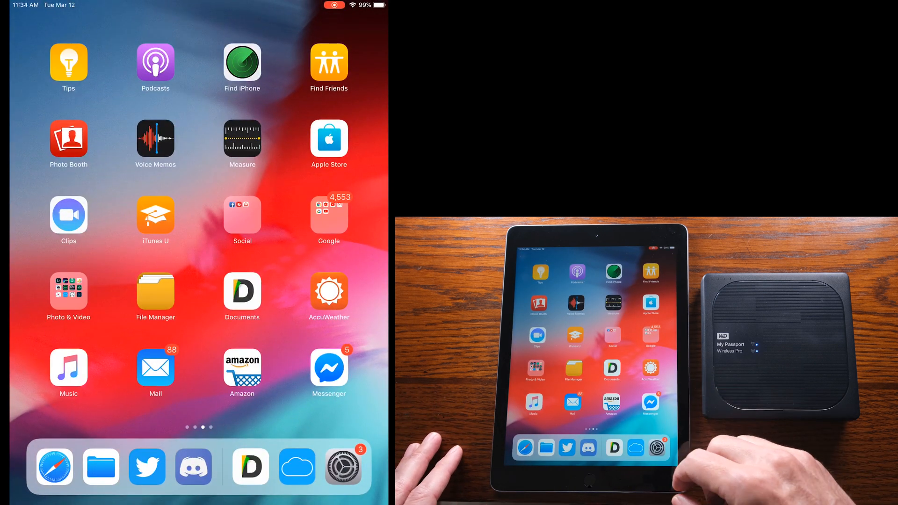
- Launch Documents by Readdle, showing the five-photo Lightroom album
left_click(296, 467)
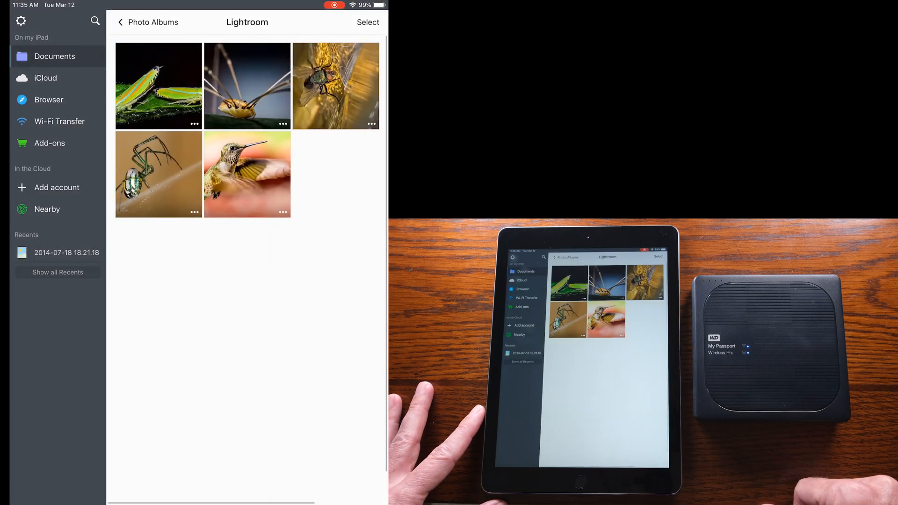
- Navigate Documents > Photo Albums > Lightroom and enter selection mode
left_click(120, 22)
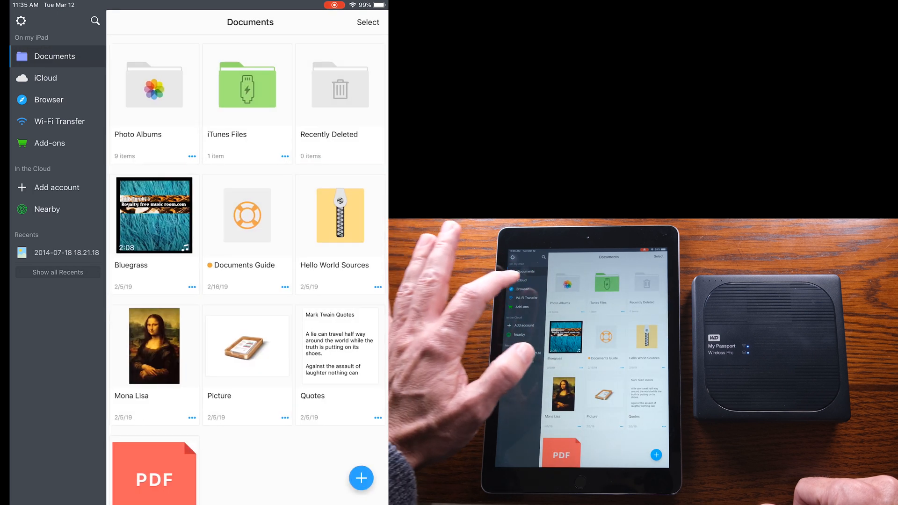
left_click(153, 86)
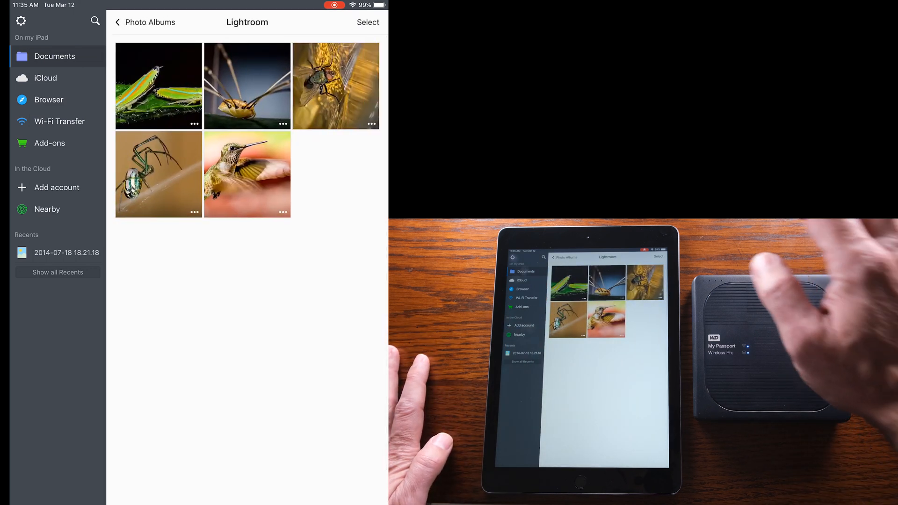
left_click(368, 22)
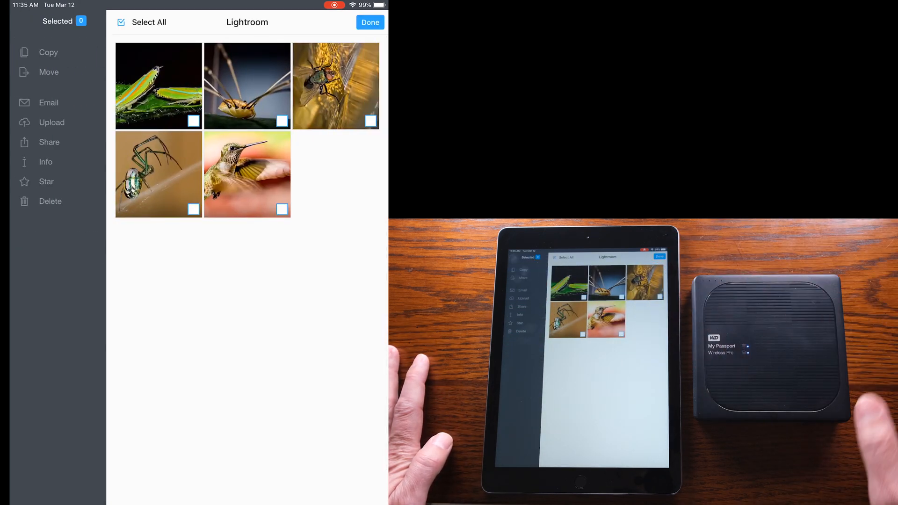
- Select all five Lightroom photos and open the share sheet
left_click(193, 121)
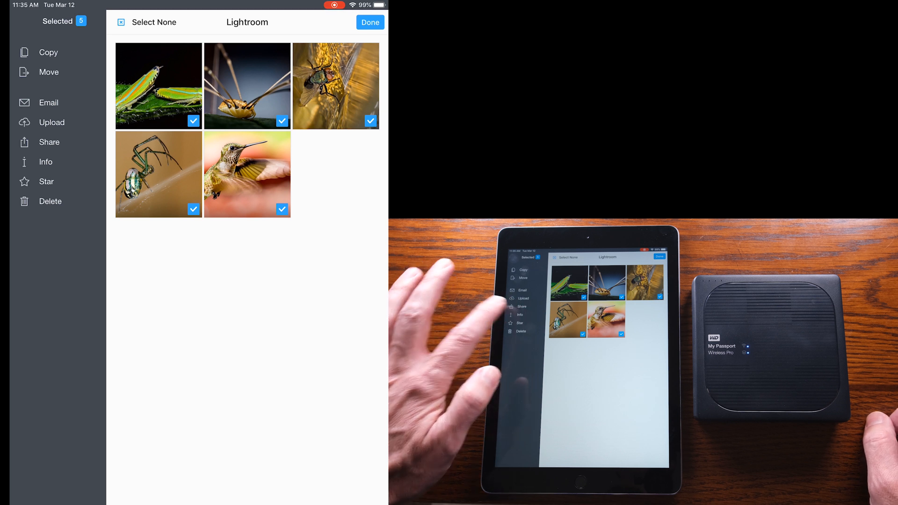
left_click(48, 143)
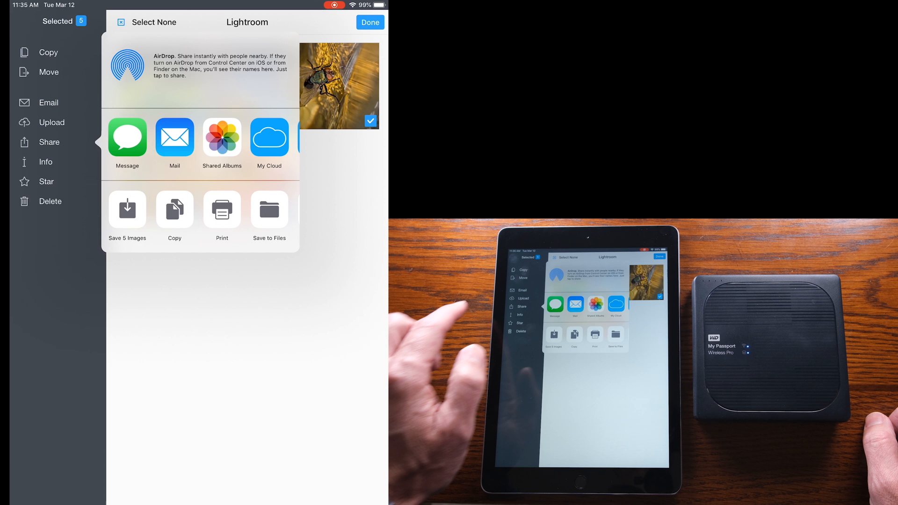
- Save the five photos via My Cloud to /Storage/Photos on MyPassport, then dismiss the summary
left_click(269, 136)
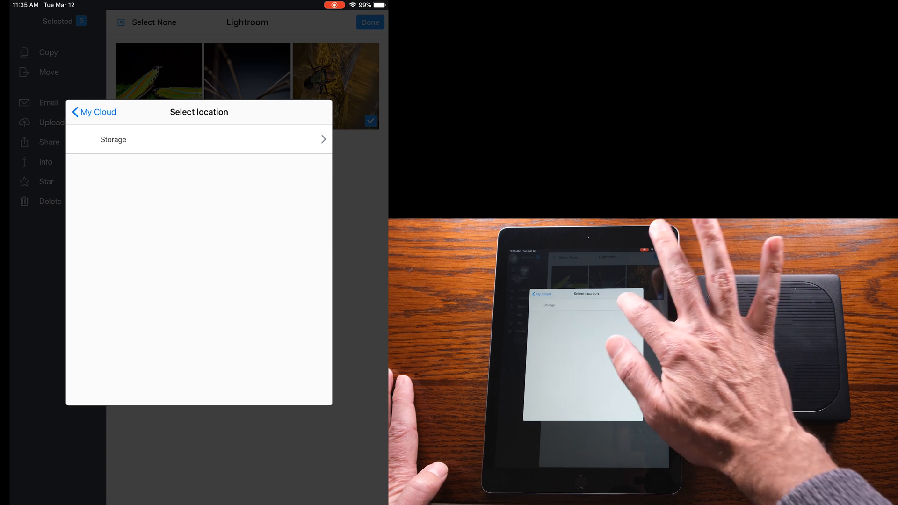
left_click(199, 139)
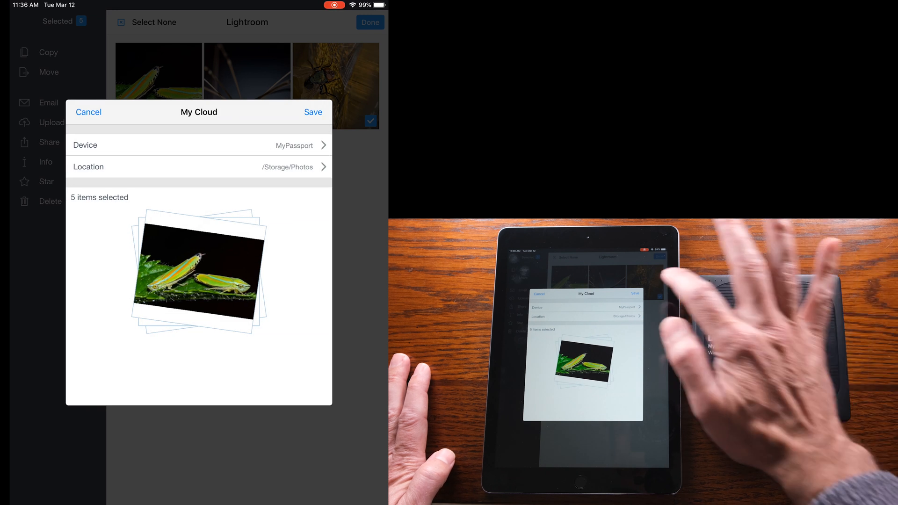
left_click(313, 112)
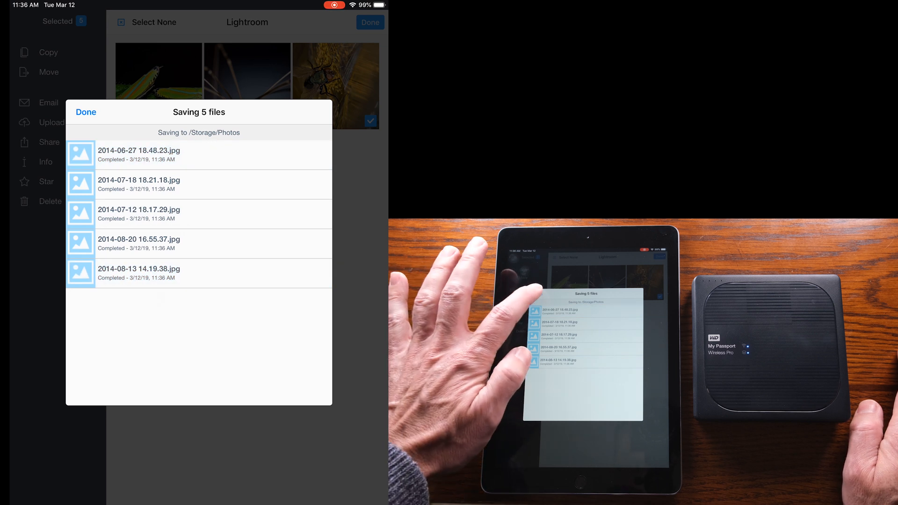
left_click(86, 112)
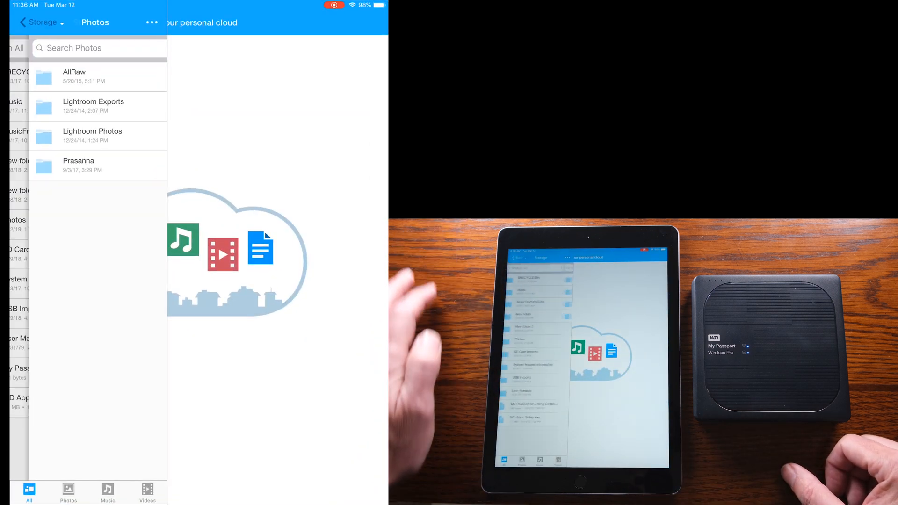
- Show the MyPassport Photos folder and open 2014-06-27 18.48.23.jpg full-screen
left_click(35, 22)
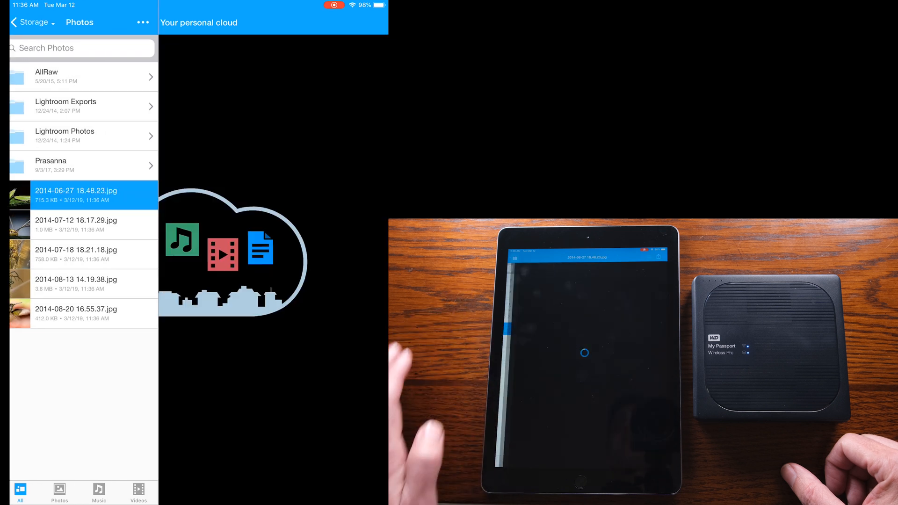
left_click(77, 195)
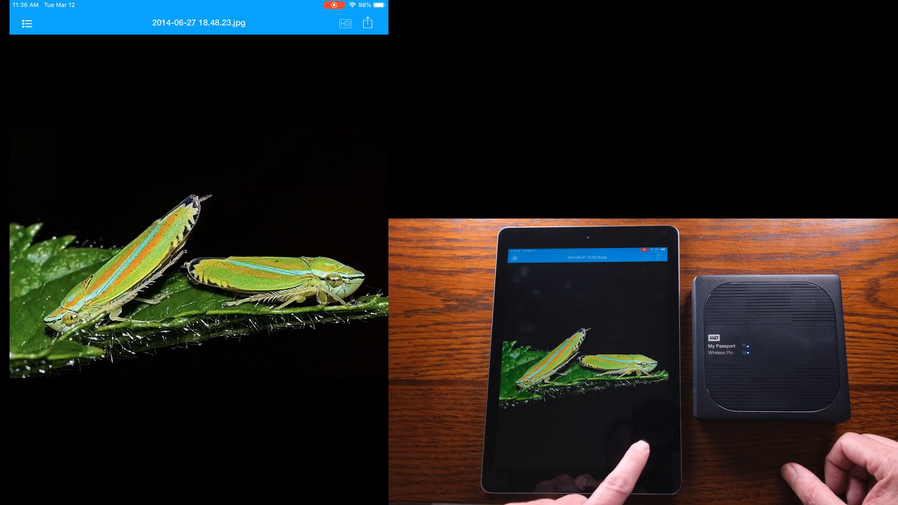